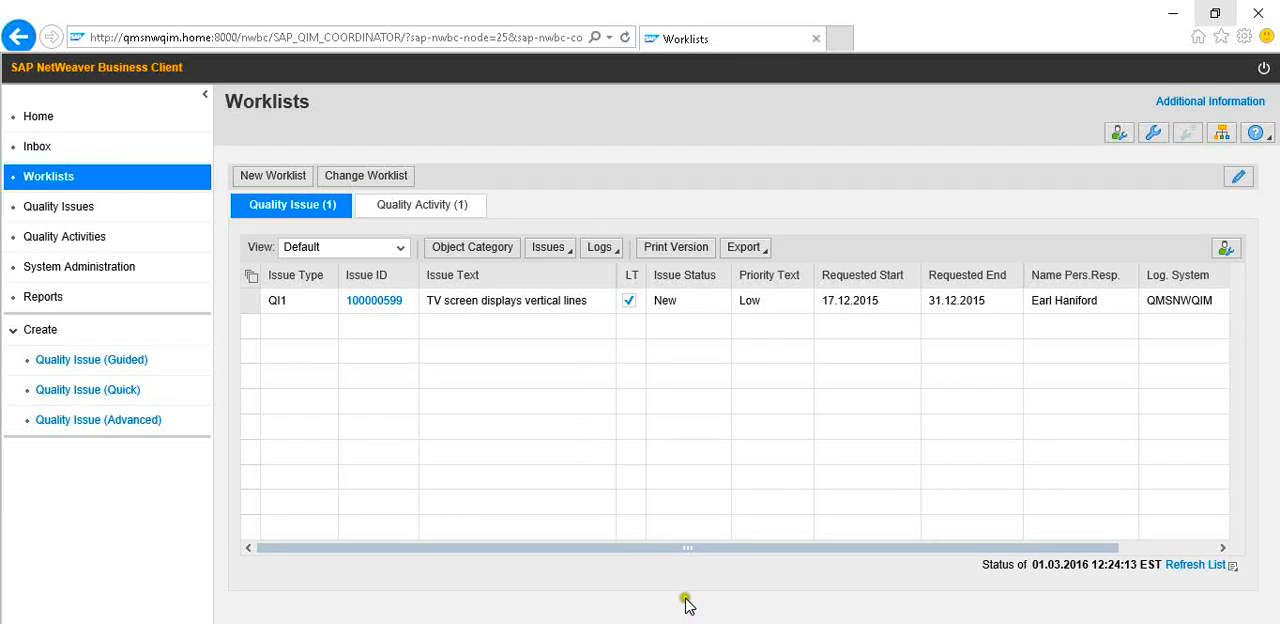
{"action": "mouse_move", "coordinate": [700, 608]}
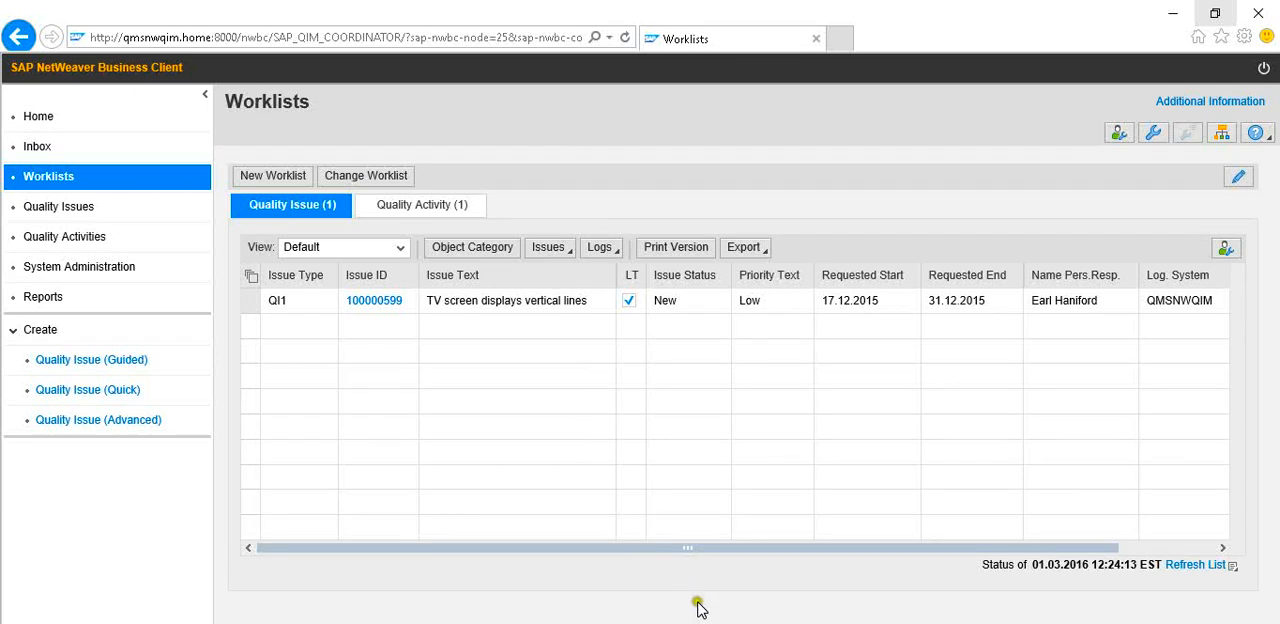
{"action": "mouse_move", "coordinate": [419, 343]}
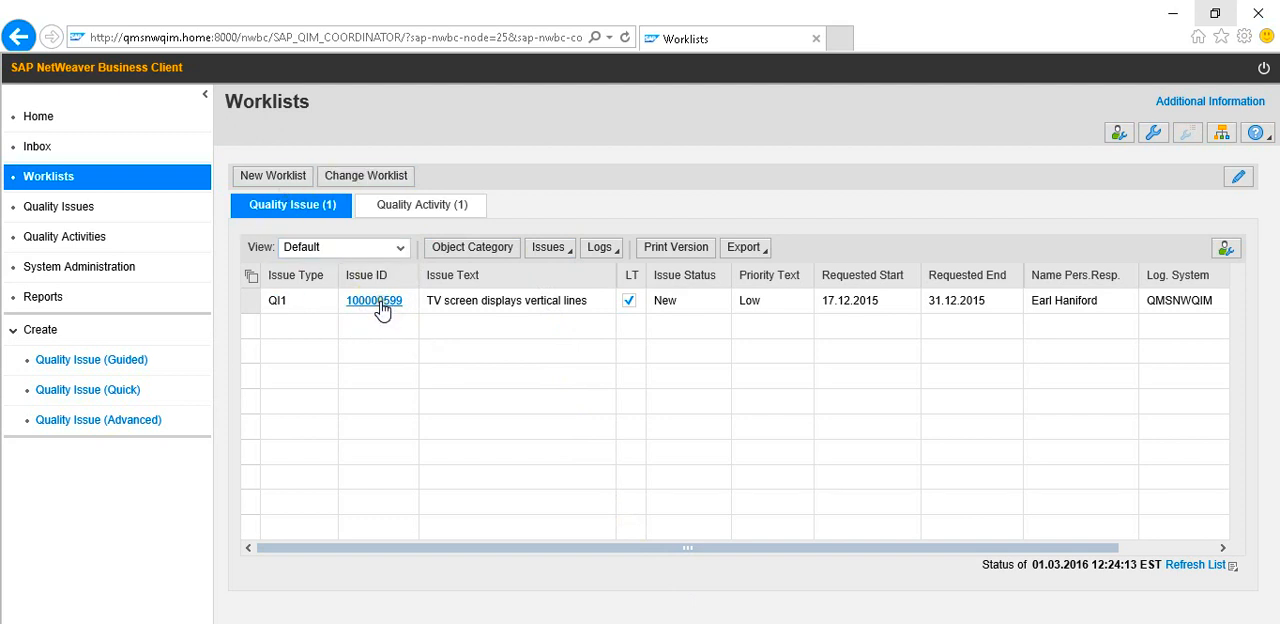
Open issue 100000599 from the worklist in edit mode and show its issue hierarchy.
{"action": "left_click", "coordinate": [373, 300]}
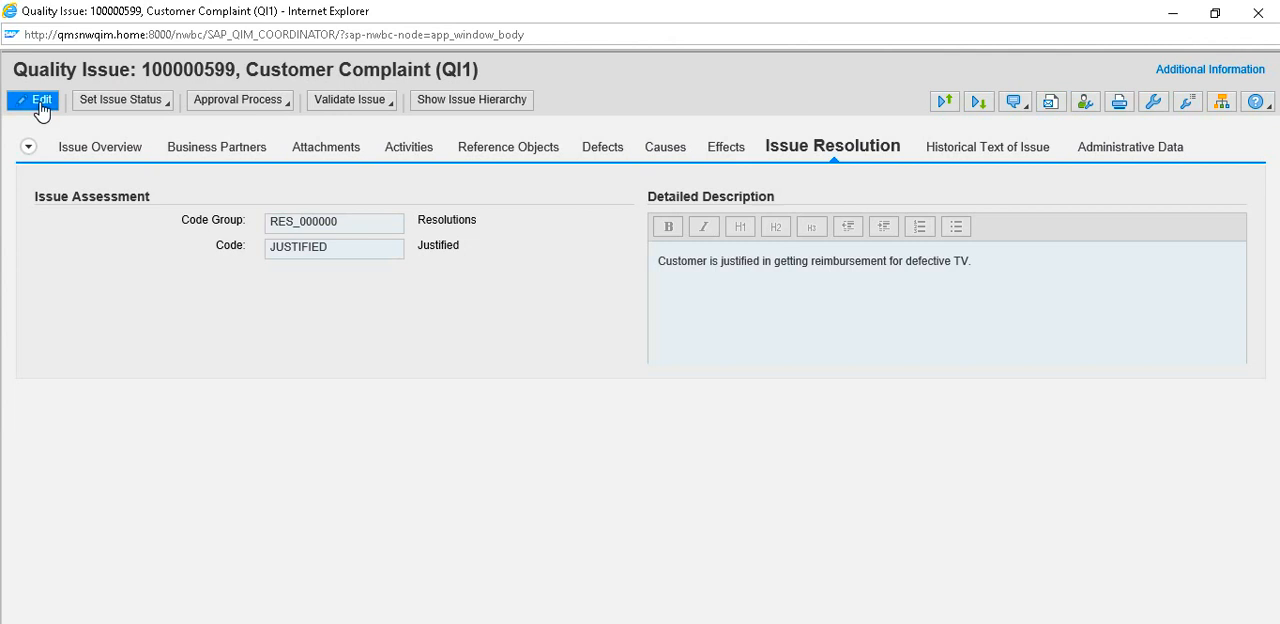
{"action": "left_click", "coordinate": [37, 100]}
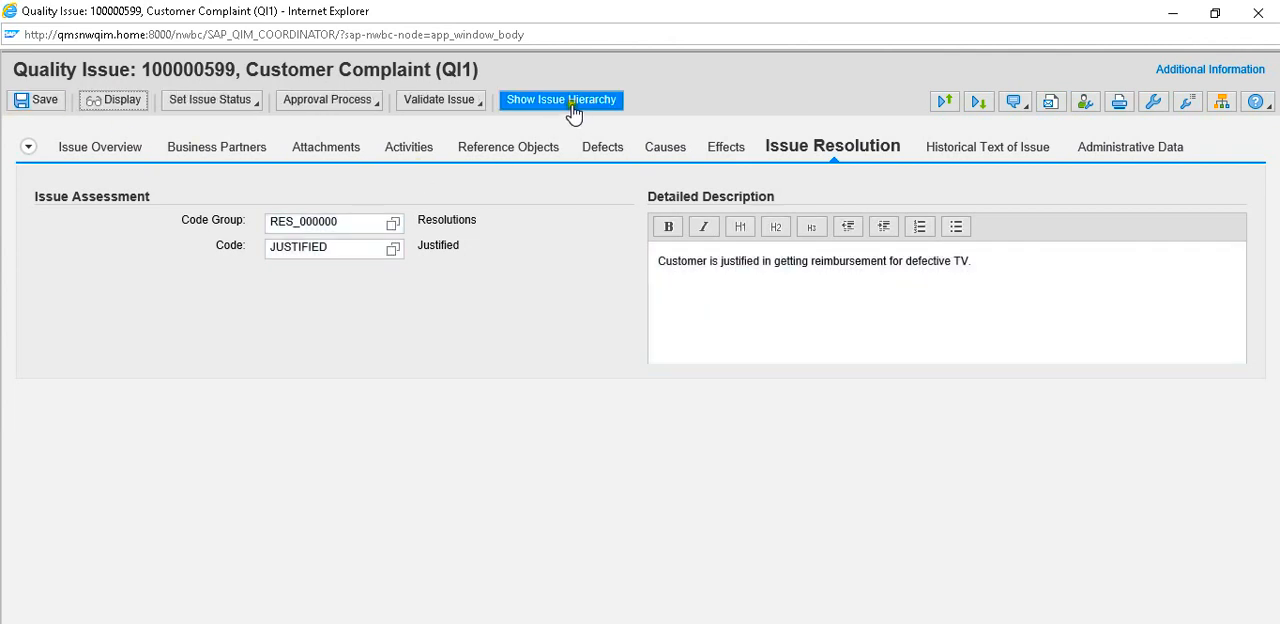
{"action": "mouse_move", "coordinate": [562, 113]}
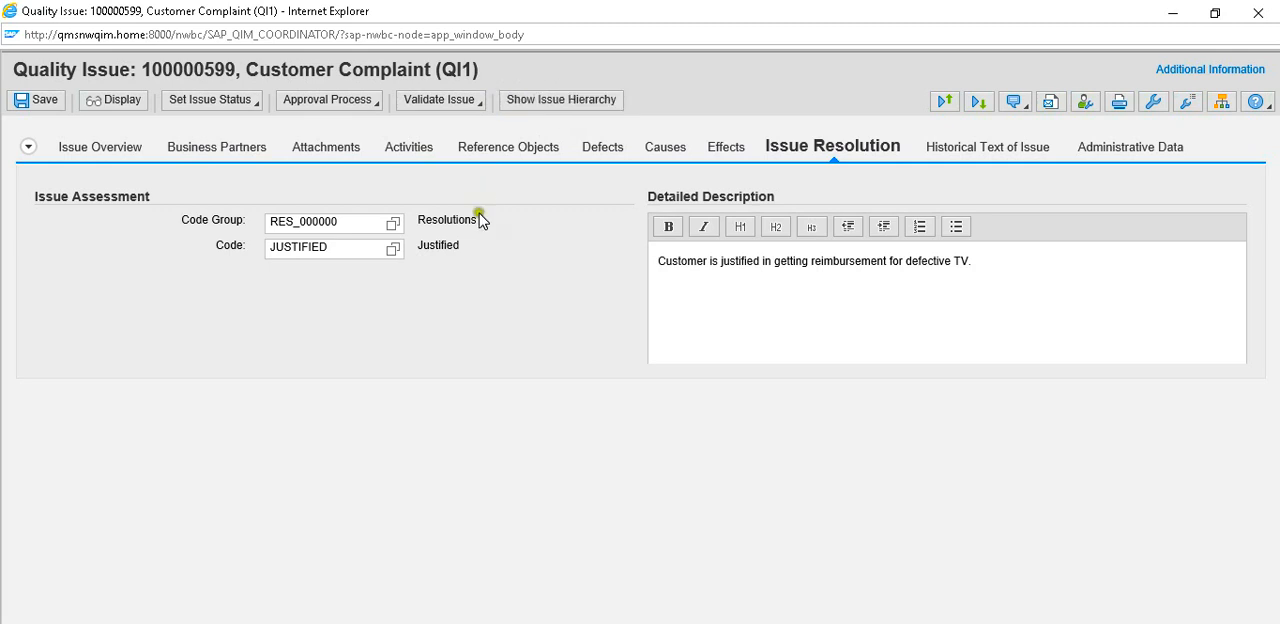
{"action": "left_click", "coordinate": [560, 99]}
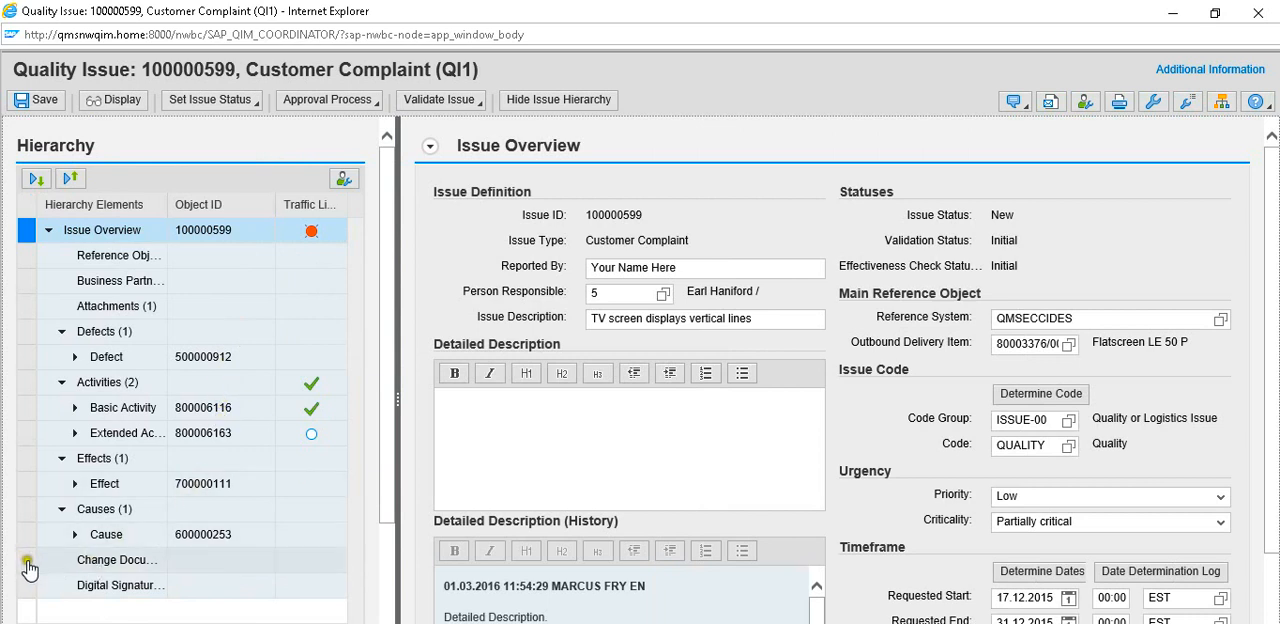
Display issue 100000599's change documents and scroll through the JUSTIFIED/NOT_JUSTIFIED code changes.
{"action": "left_click", "coordinate": [117, 560]}
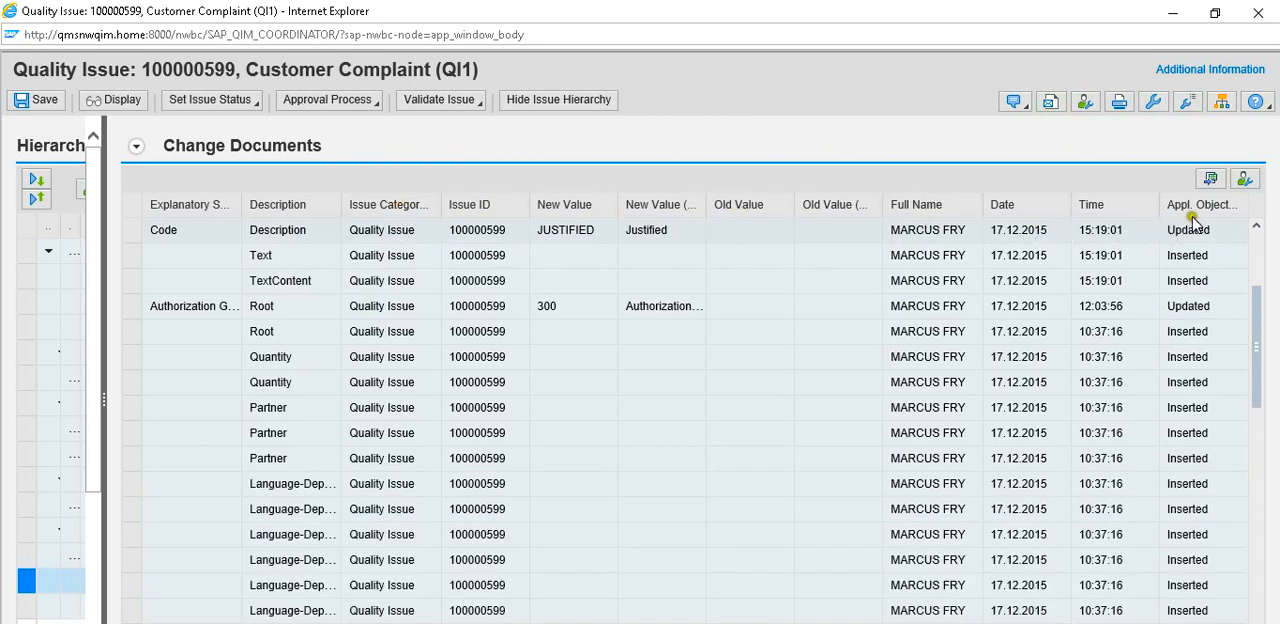
{"action": "scroll", "scroll_direction": "down", "scroll_amount": 3}
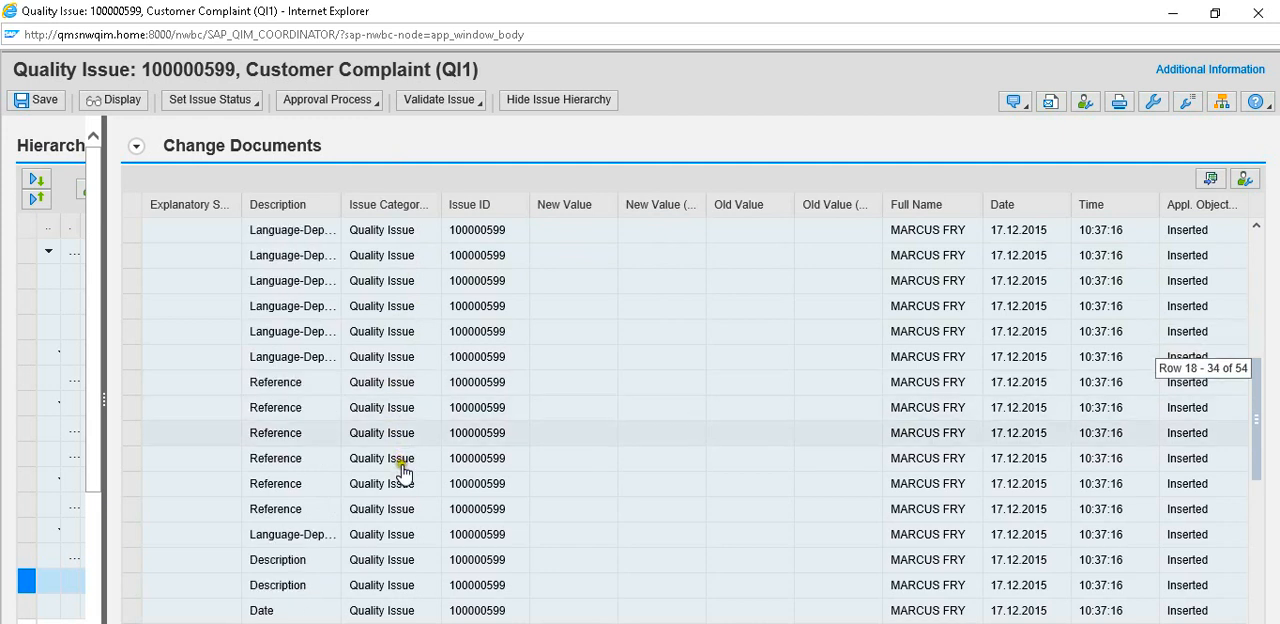
{"action": "scroll", "scroll_direction": "down", "scroll_amount": 3}
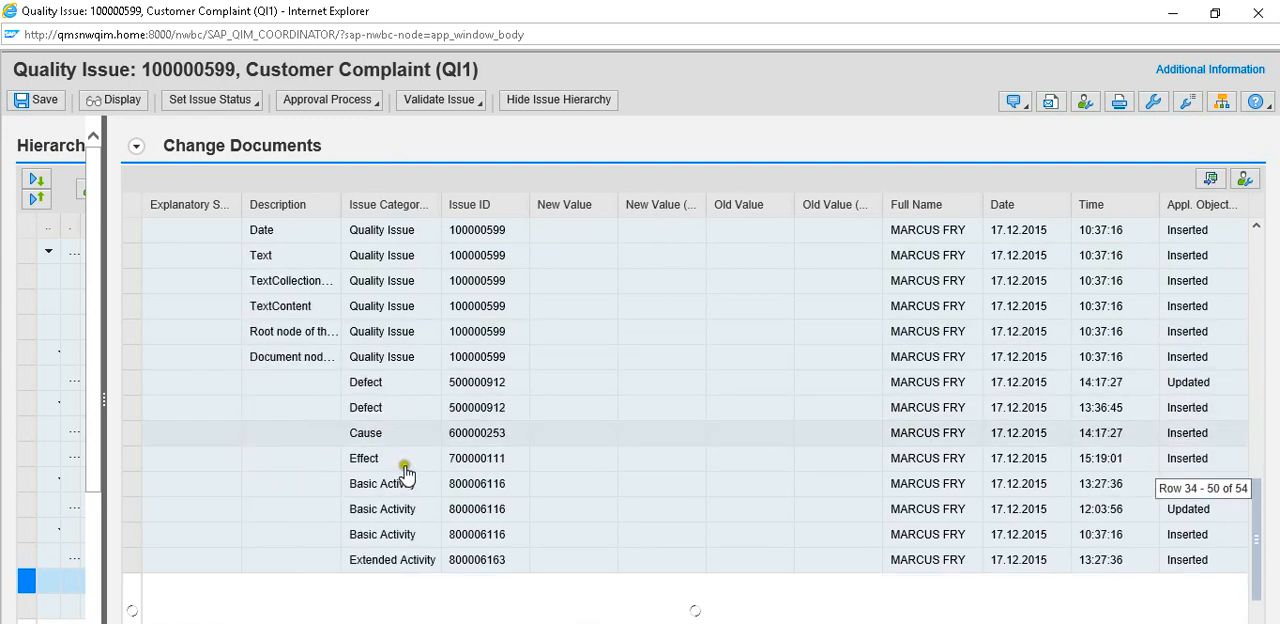
{"action": "scroll", "scroll_direction": "down", "scroll_amount": 3}
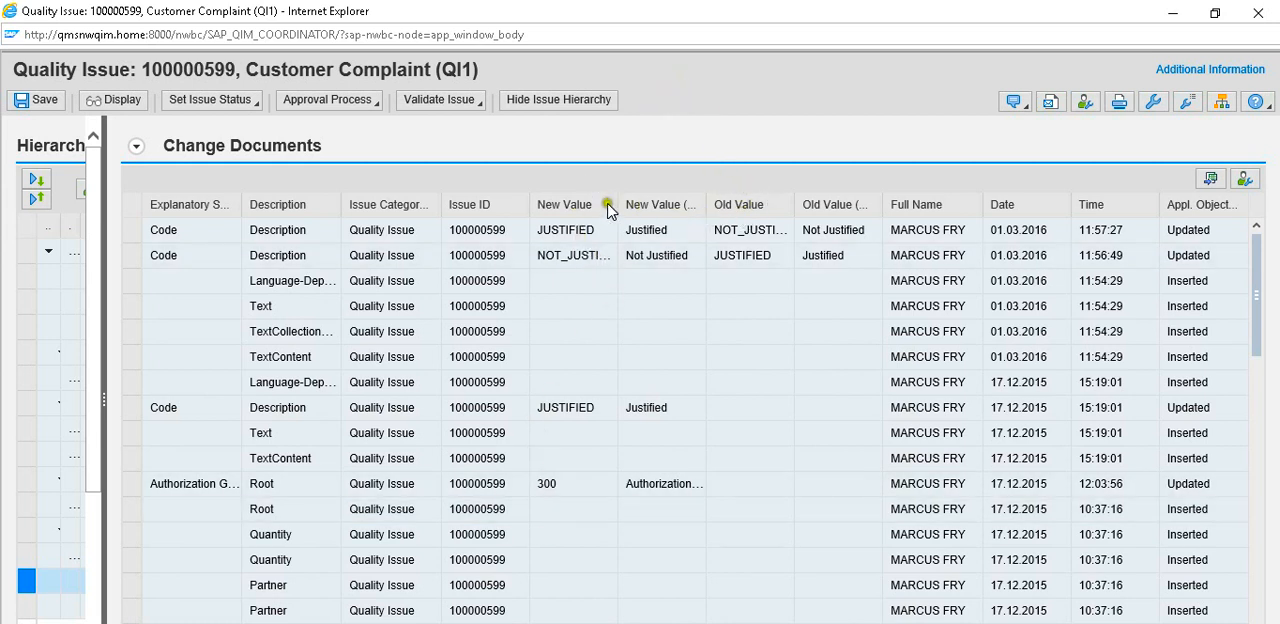
{"action": "mouse_move", "coordinate": [828, 204]}
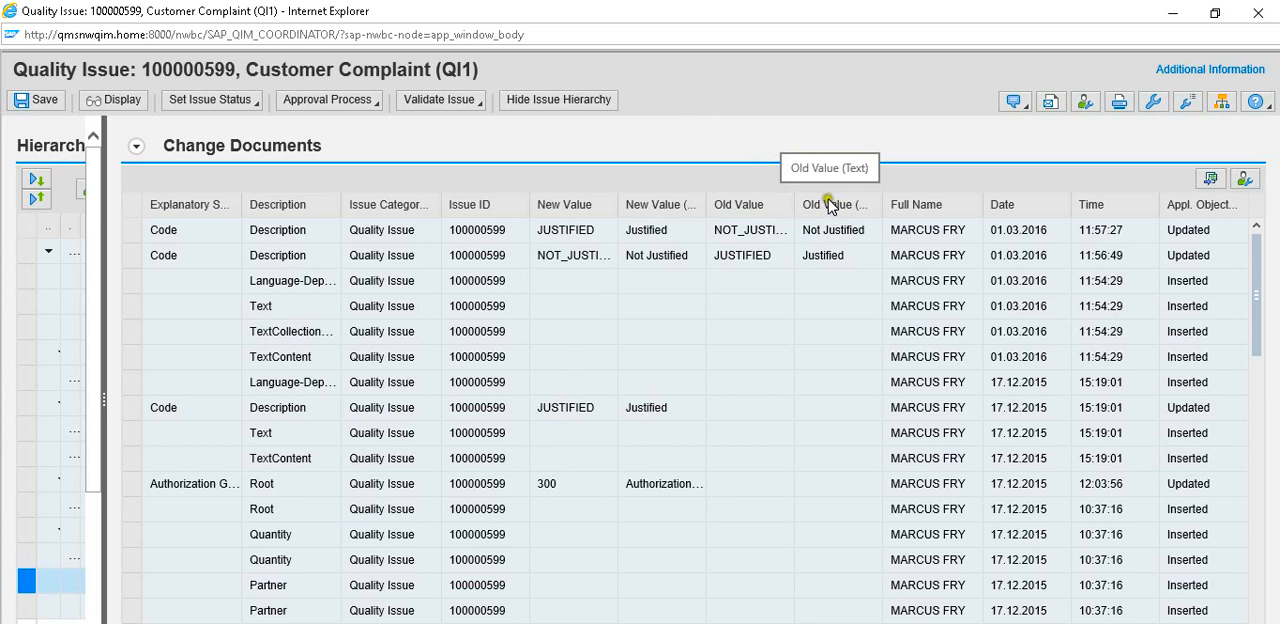
{"action": "mouse_move", "coordinate": [770, 205]}
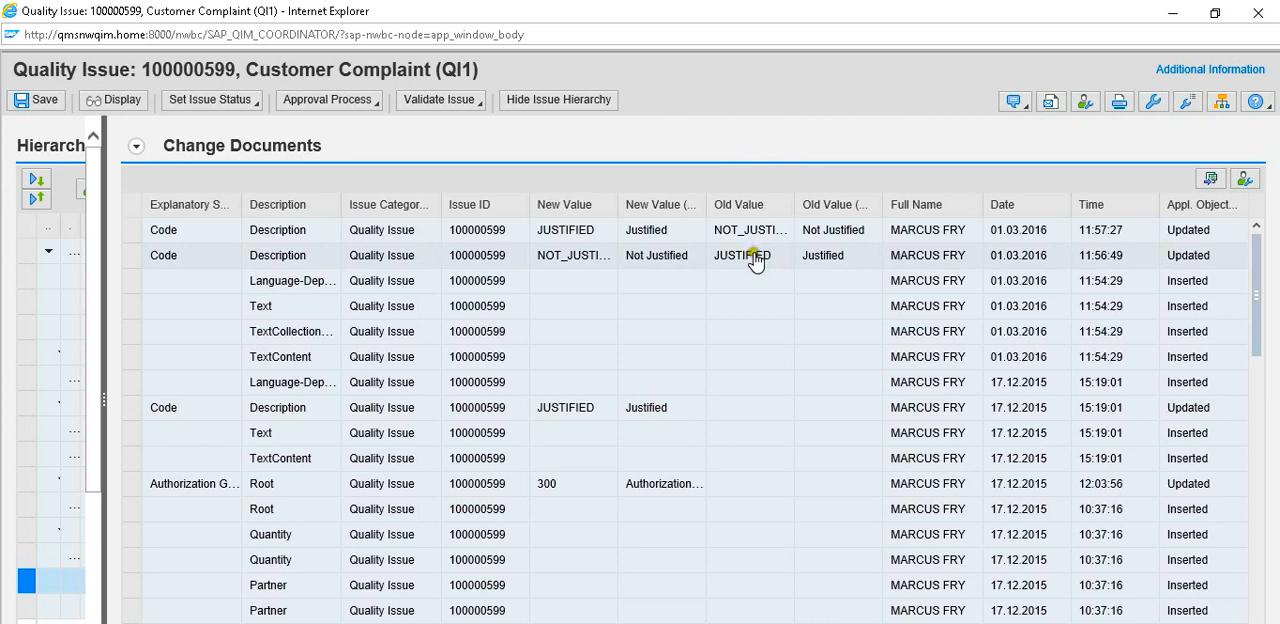
{"action": "mouse_move", "coordinate": [550, 255]}
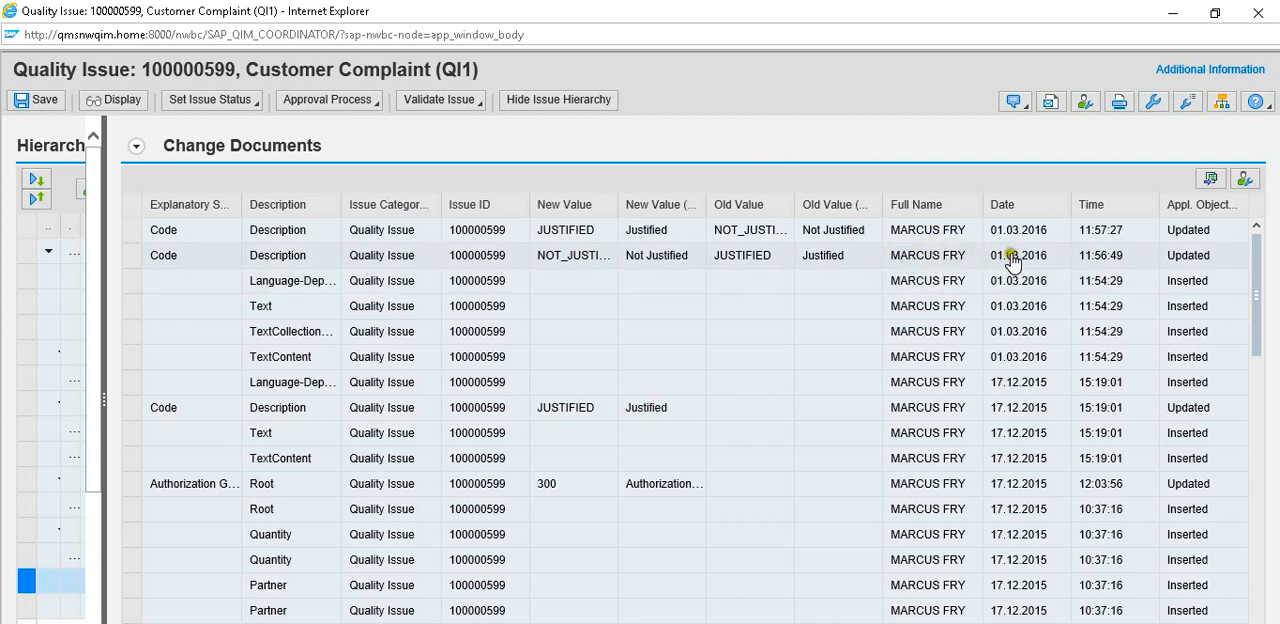
{"action": "mouse_move", "coordinate": [1030, 267]}
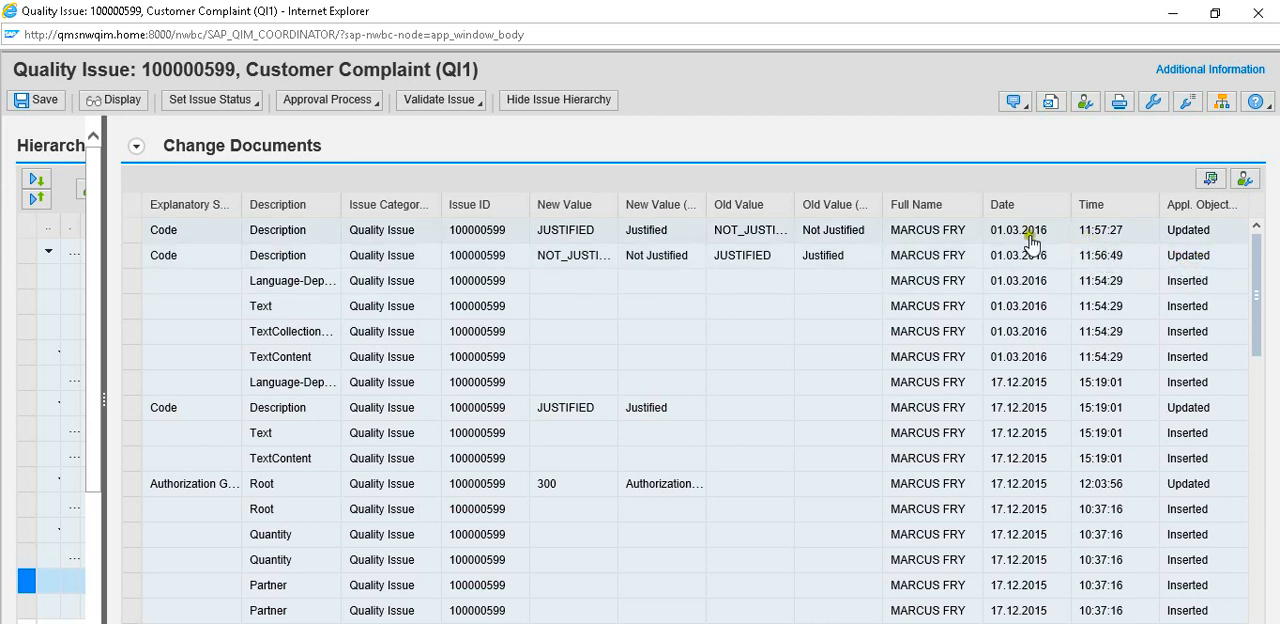
{"action": "mouse_move", "coordinate": [727, 83]}
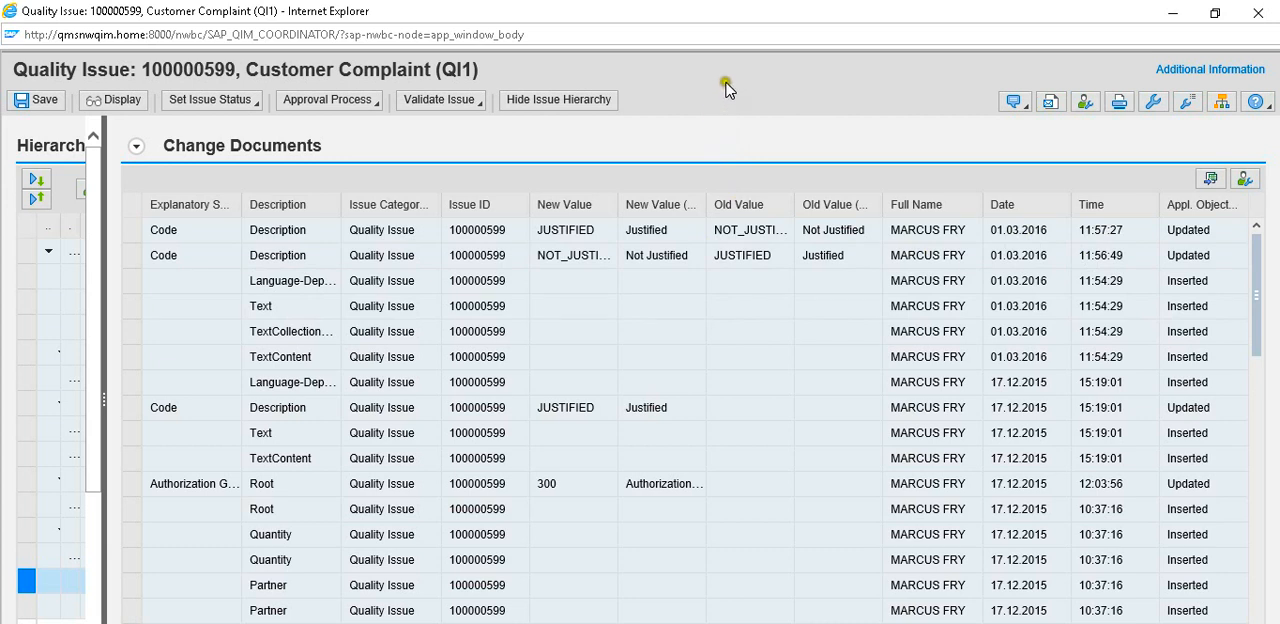
{"action": "mouse_move", "coordinate": [615, 173]}
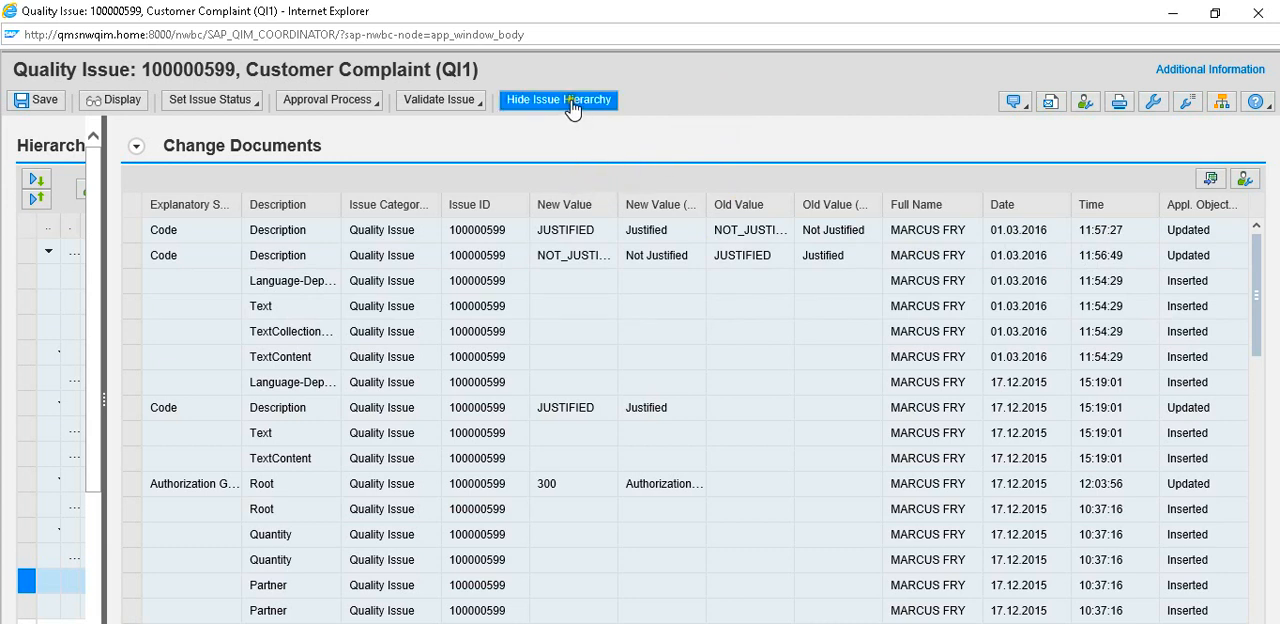
Hide the issue hierarchy, return to Worklists, and open Immediate Action activity 800000107.
{"action": "left_click", "coordinate": [558, 99]}
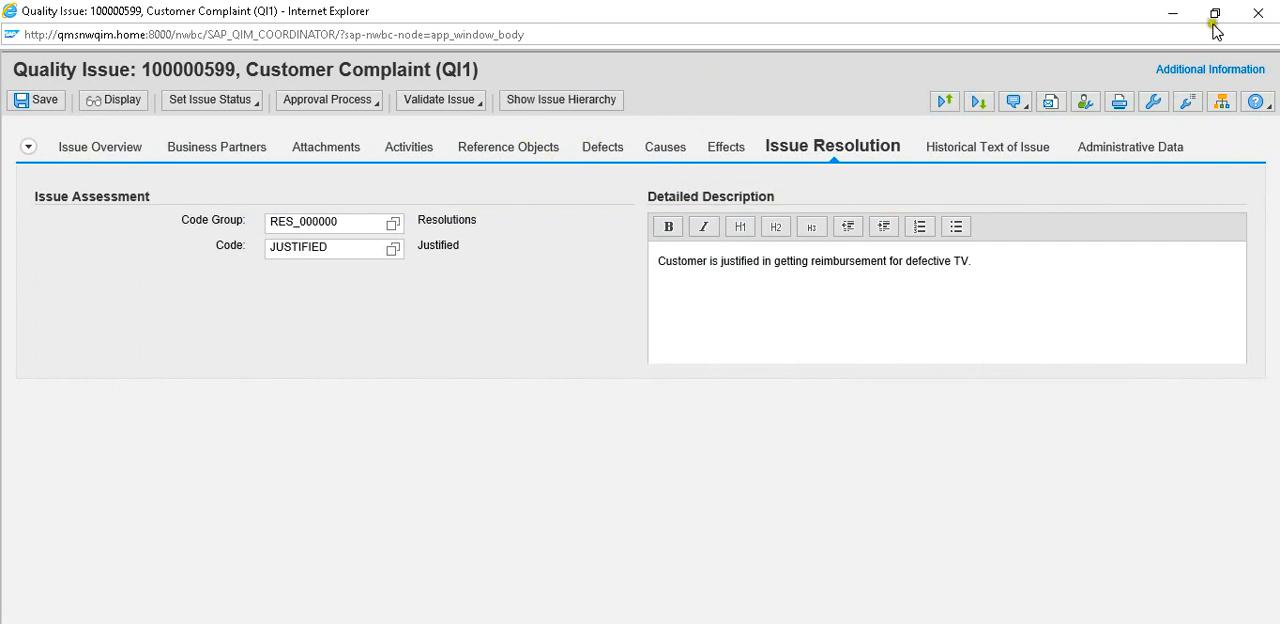
{"action": "left_click", "coordinate": [20, 37]}
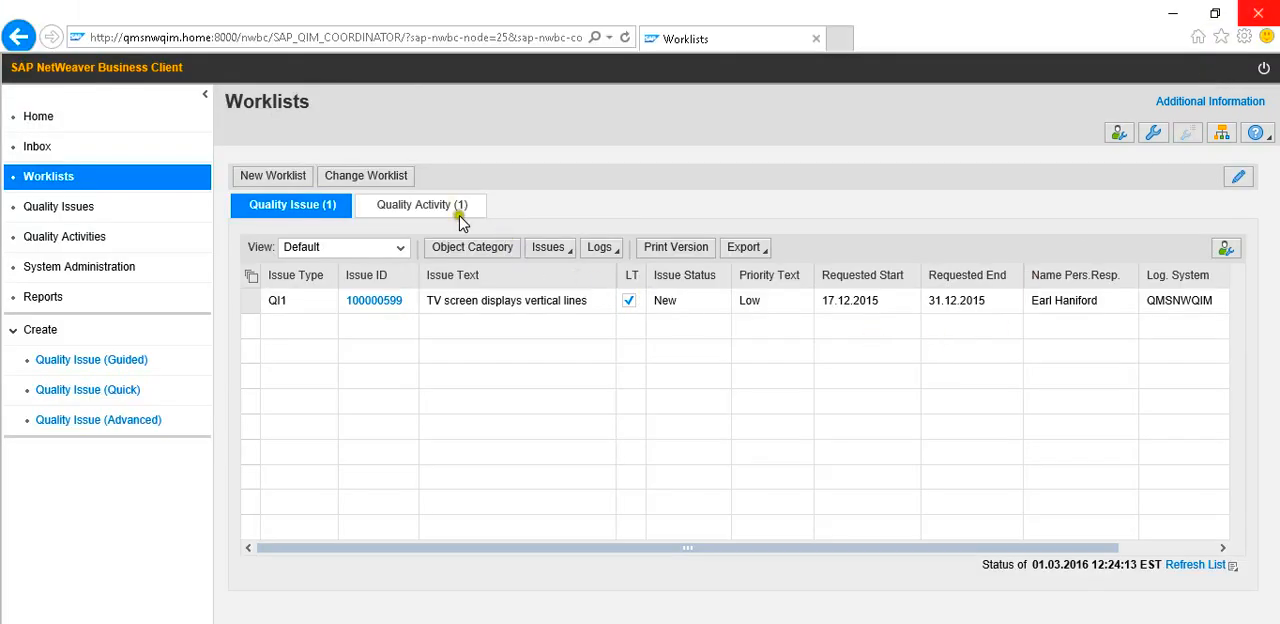
{"action": "left_click", "coordinate": [421, 205]}
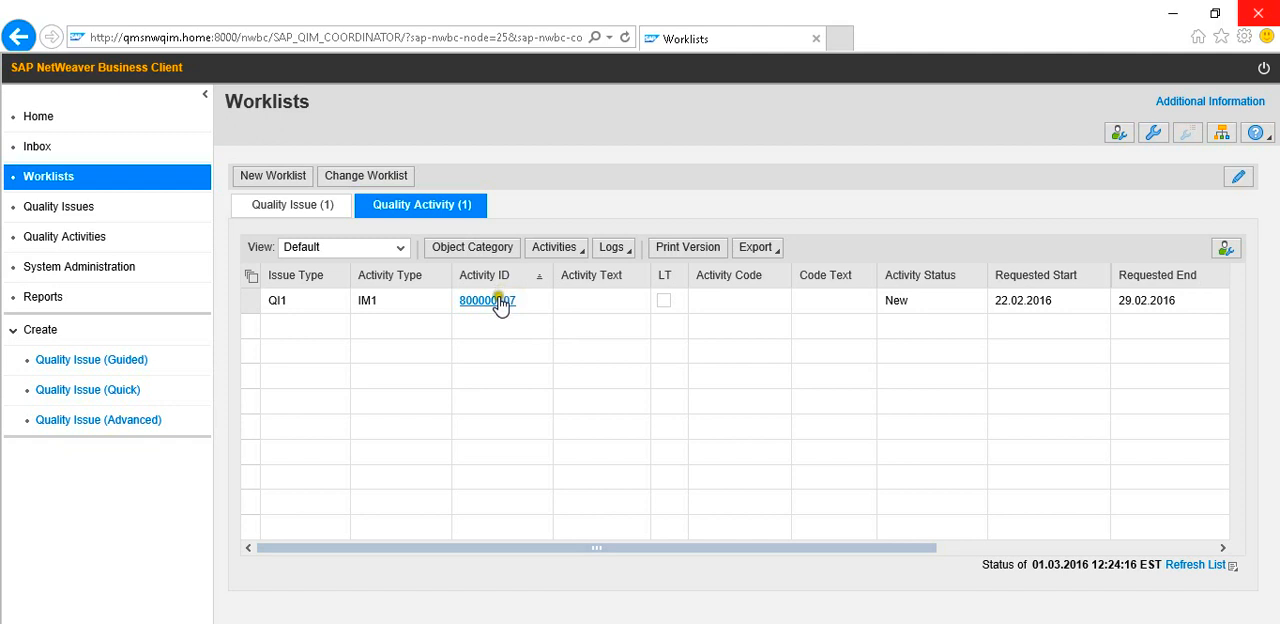
{"action": "left_click", "coordinate": [487, 300]}
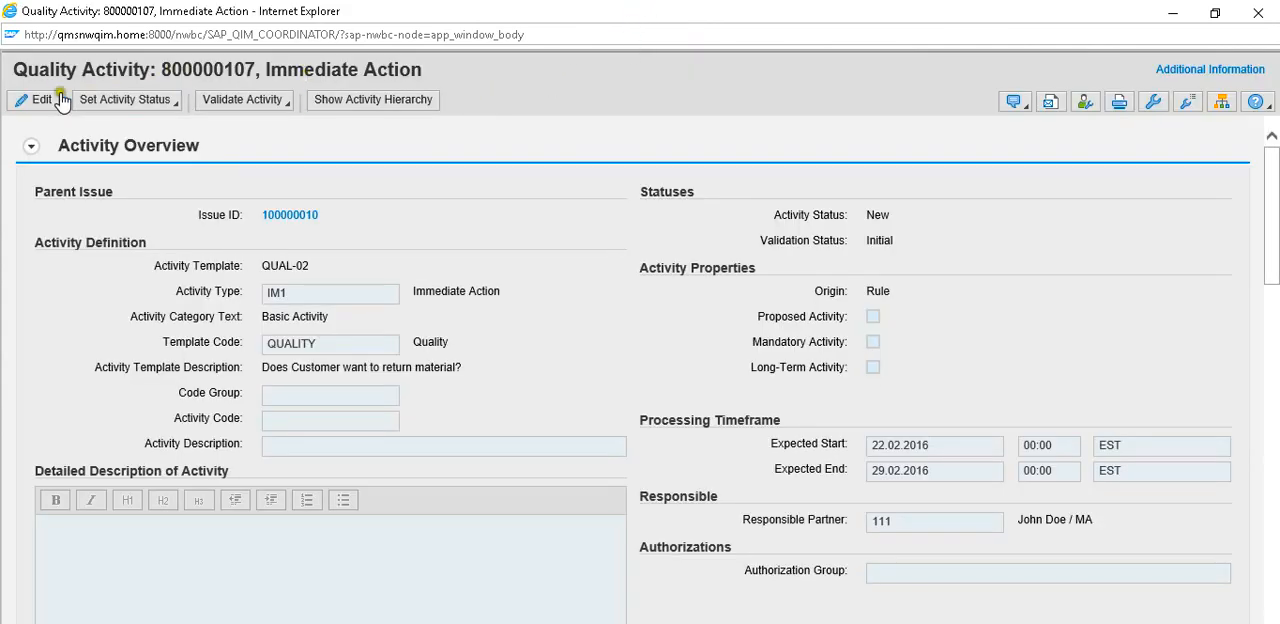
Edit activity 800000107, show its hierarchy, and select Change Documents.
{"action": "left_click", "coordinate": [40, 99]}
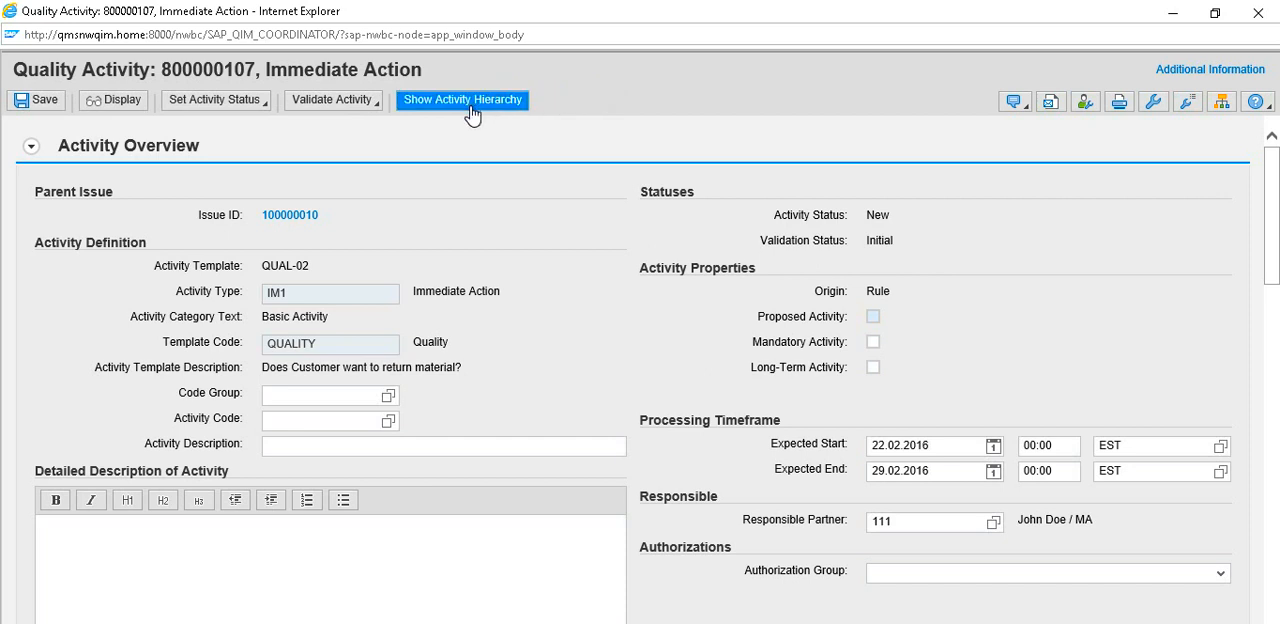
{"action": "mouse_move", "coordinate": [545, 96]}
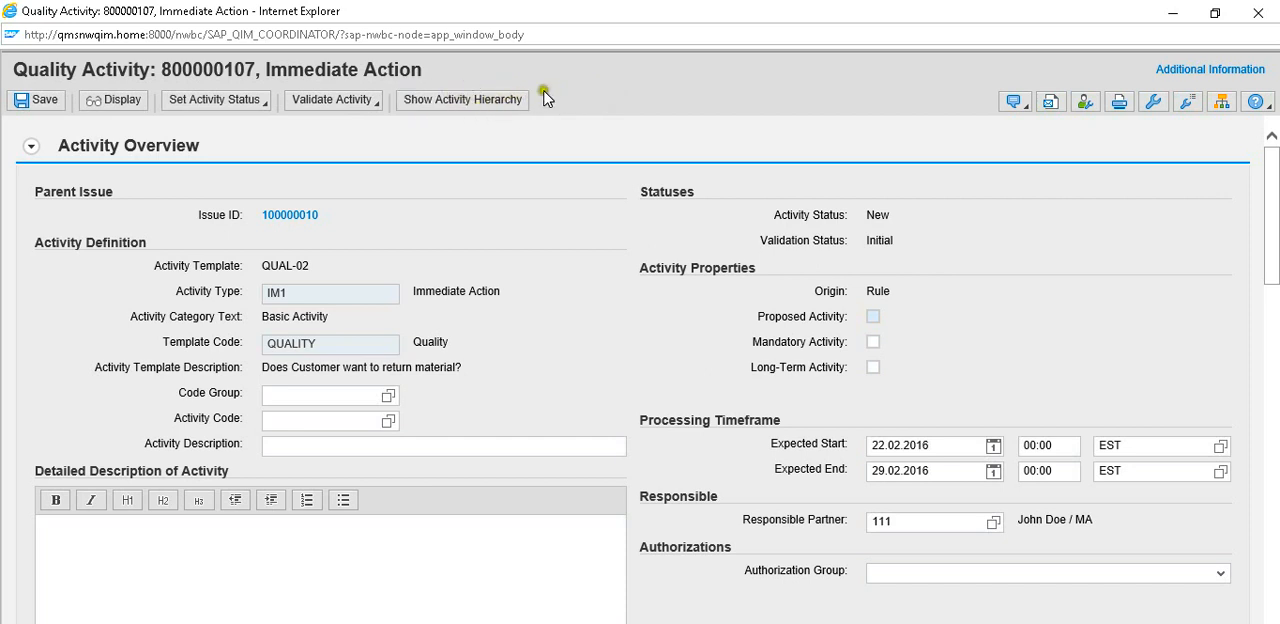
{"action": "left_click", "coordinate": [462, 99]}
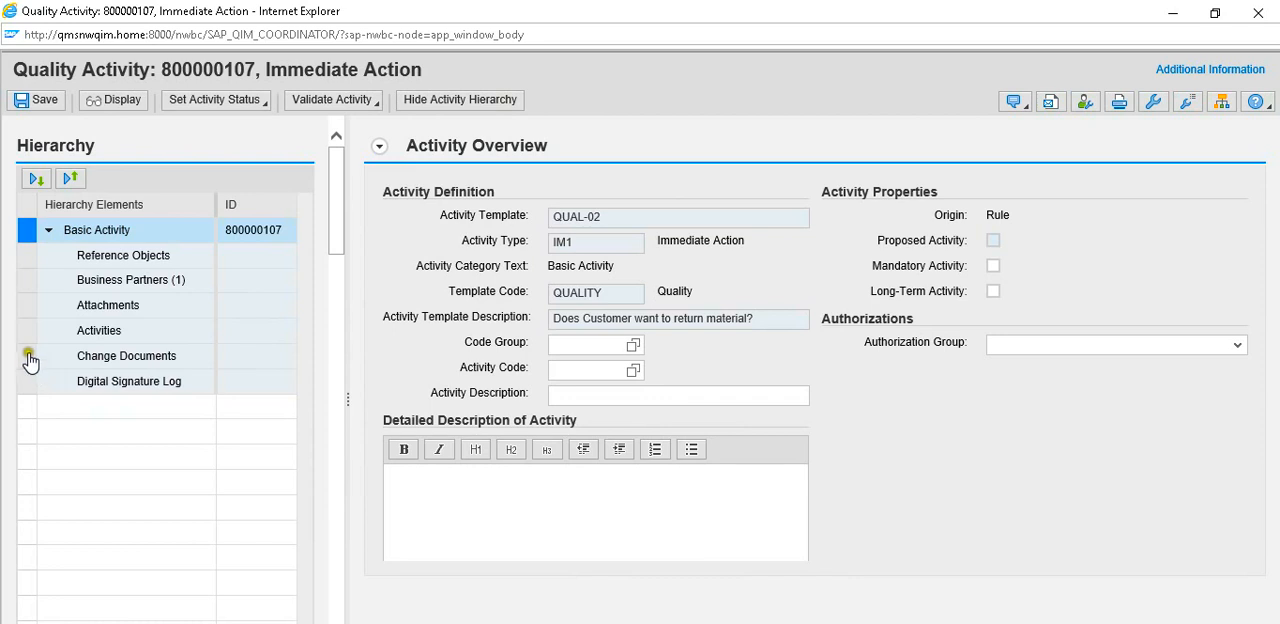
{"action": "left_click", "coordinate": [127, 355]}
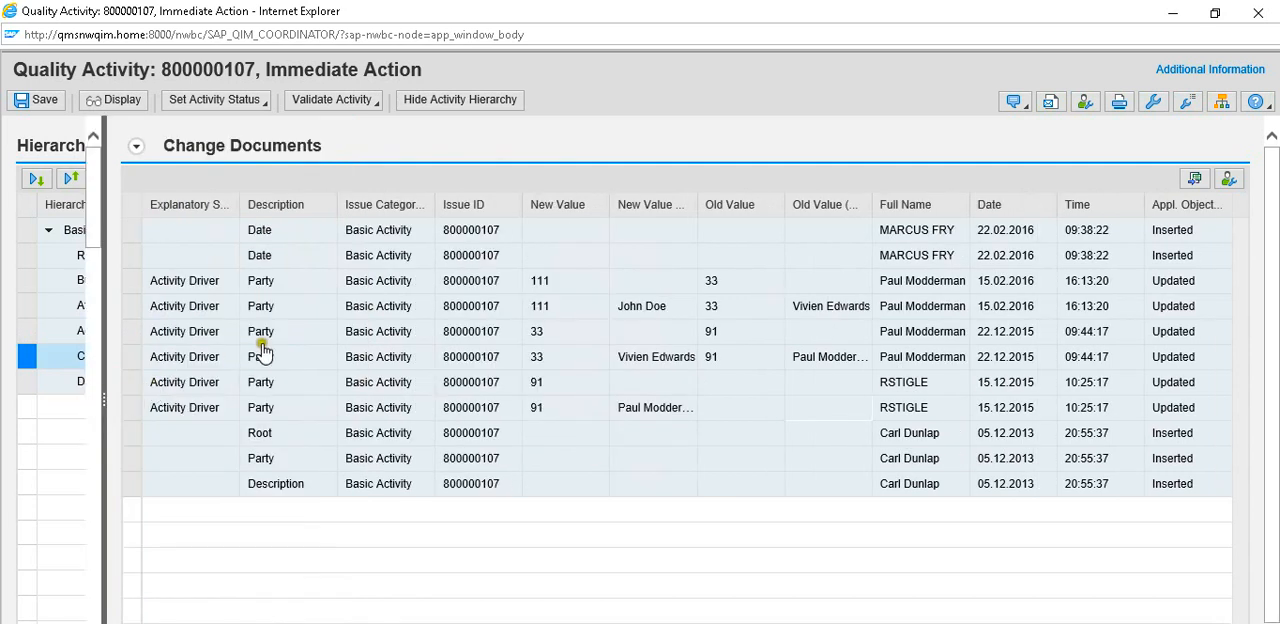
{"action": "mouse_move", "coordinate": [1083, 180]}
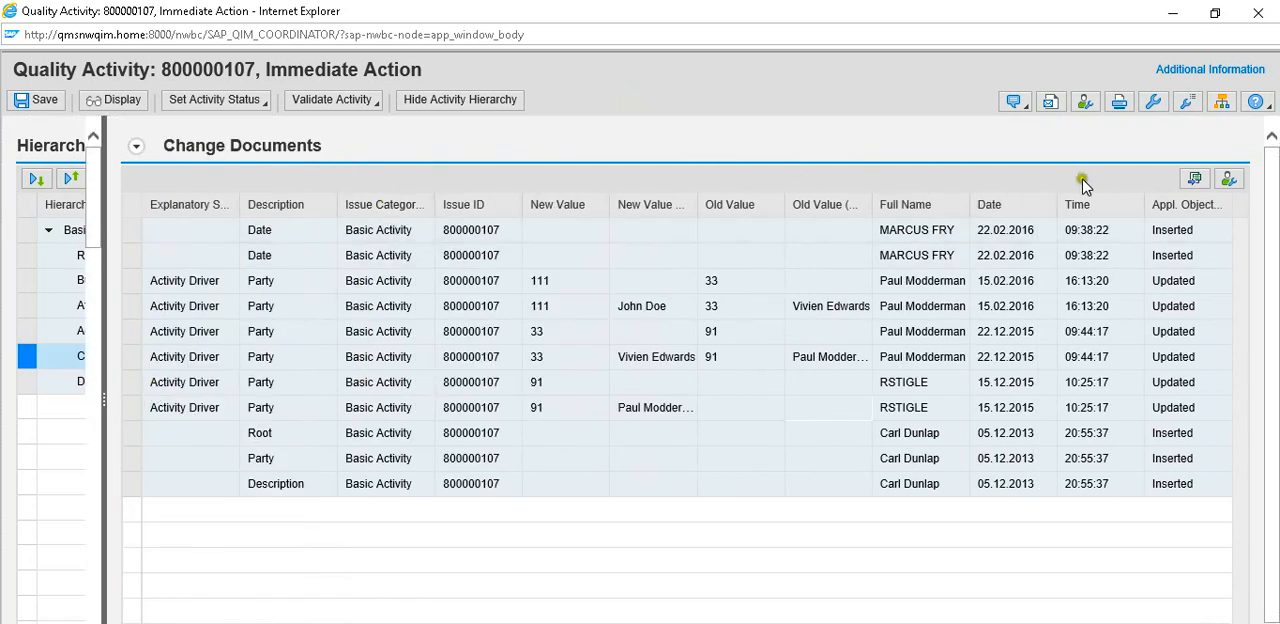
{"action": "mouse_move", "coordinate": [1194, 178]}
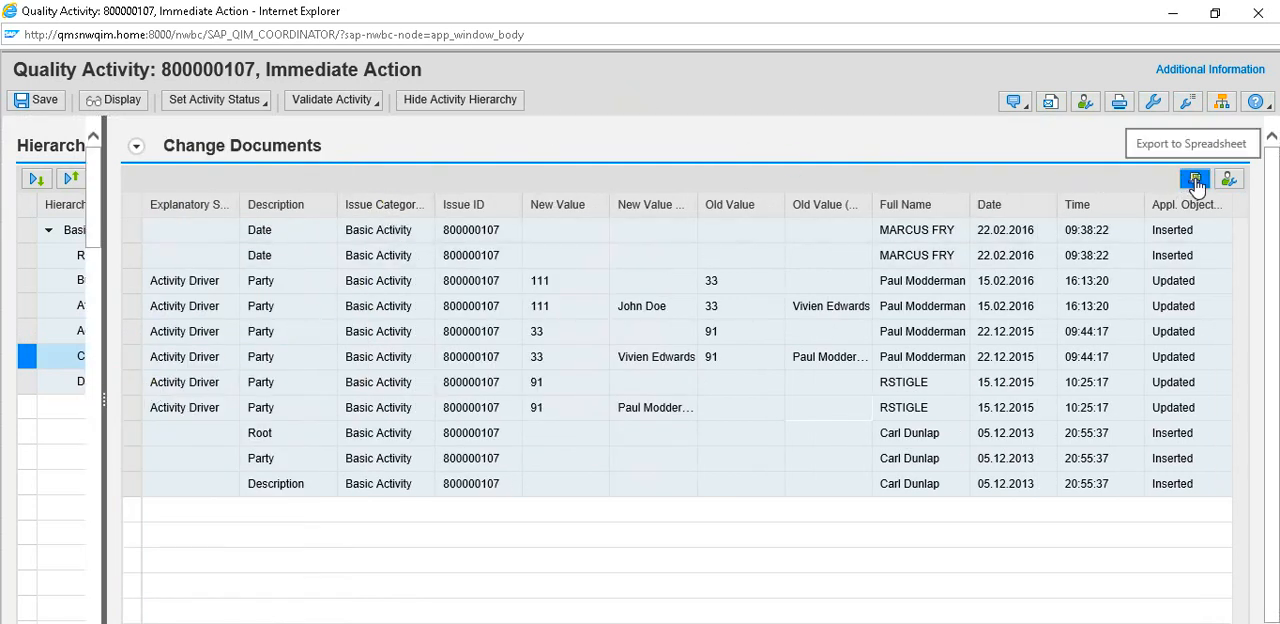
{"action": "mouse_move", "coordinate": [1196, 178]}
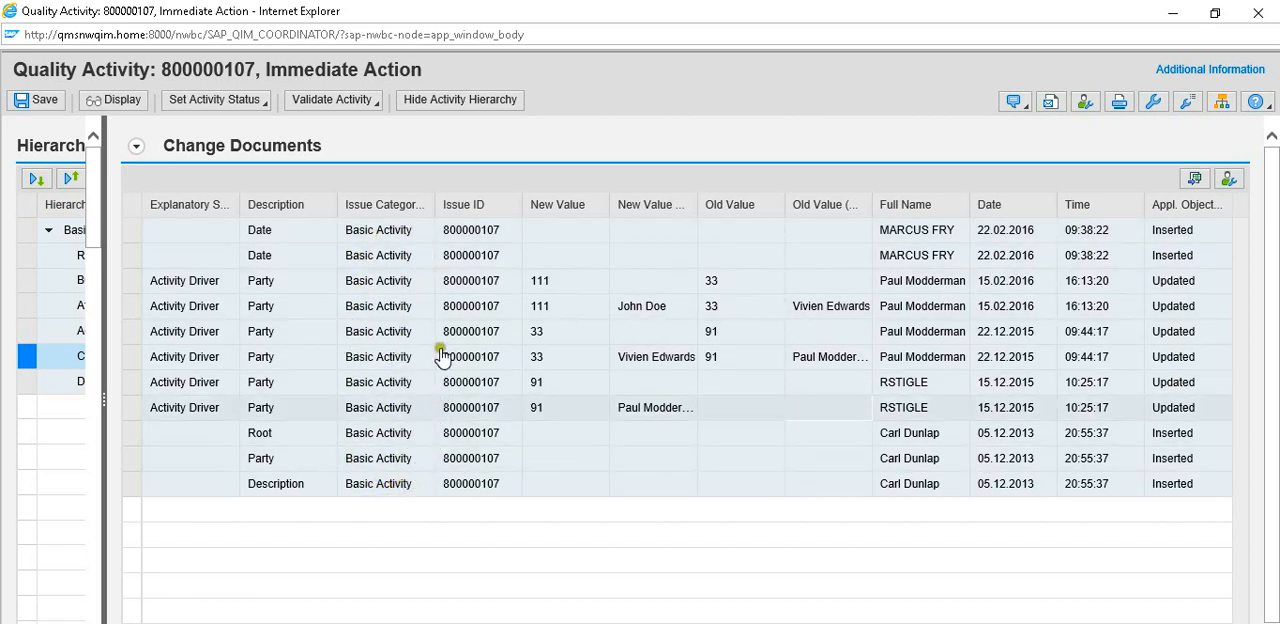
{"action": "mouse_move", "coordinate": [758, 233]}
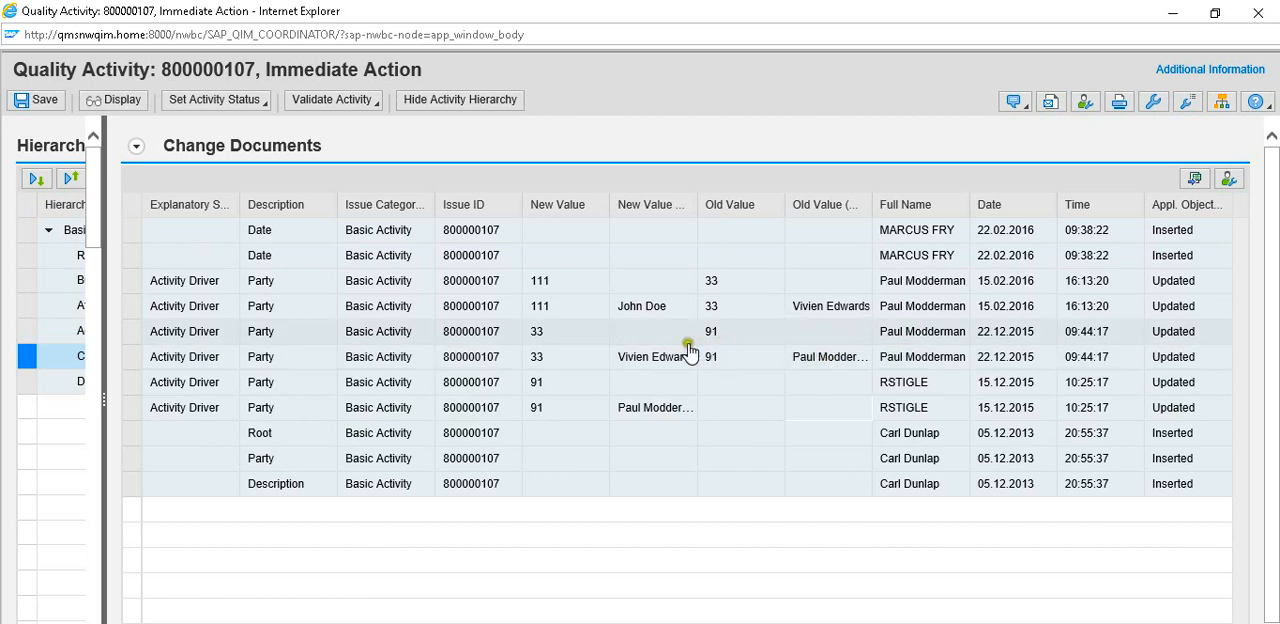
{"action": "mouse_move", "coordinate": [651, 362]}
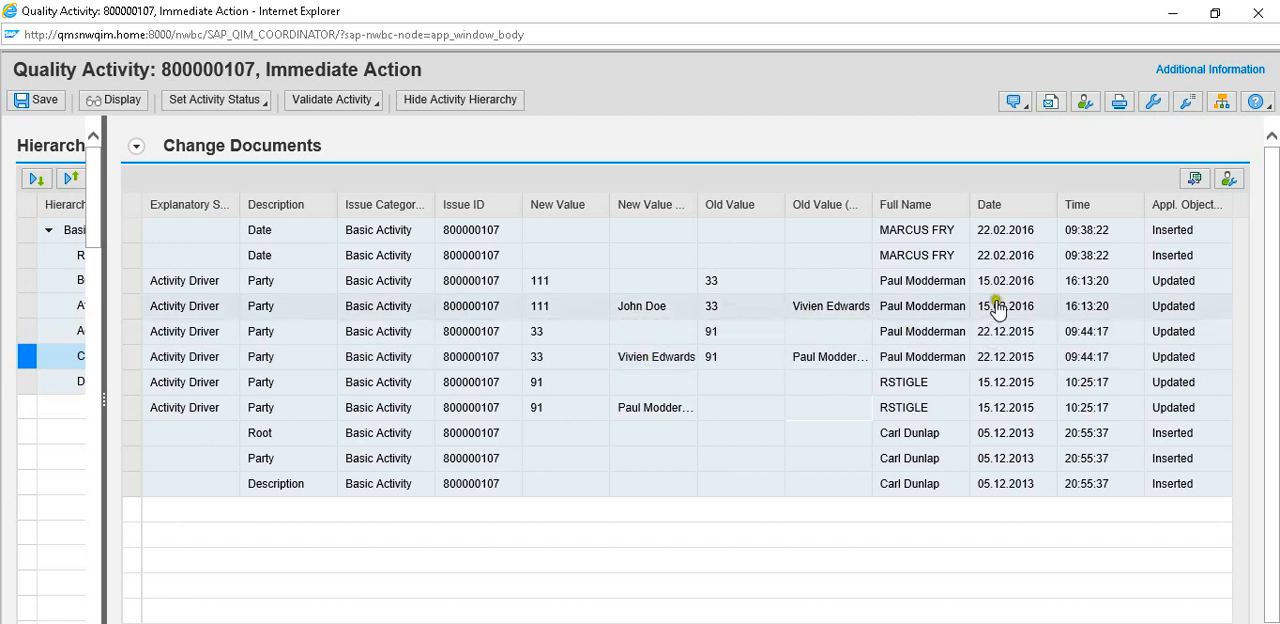
{"action": "mouse_move", "coordinate": [1003, 320]}
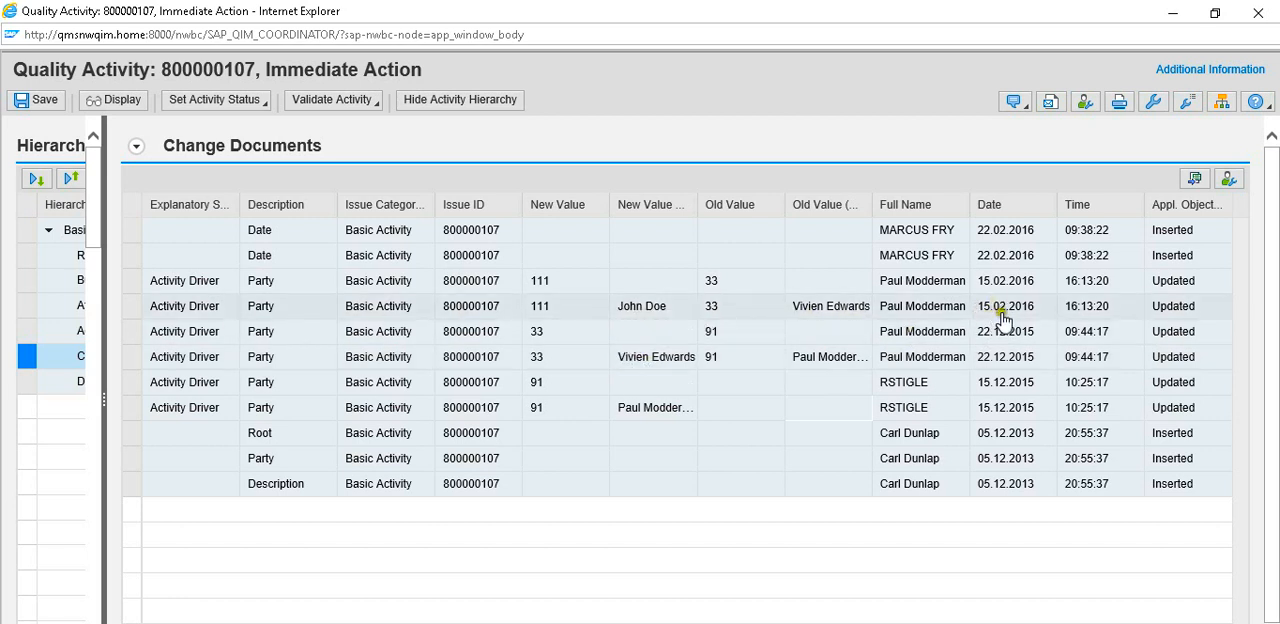
{"action": "mouse_move", "coordinate": [700, 316]}
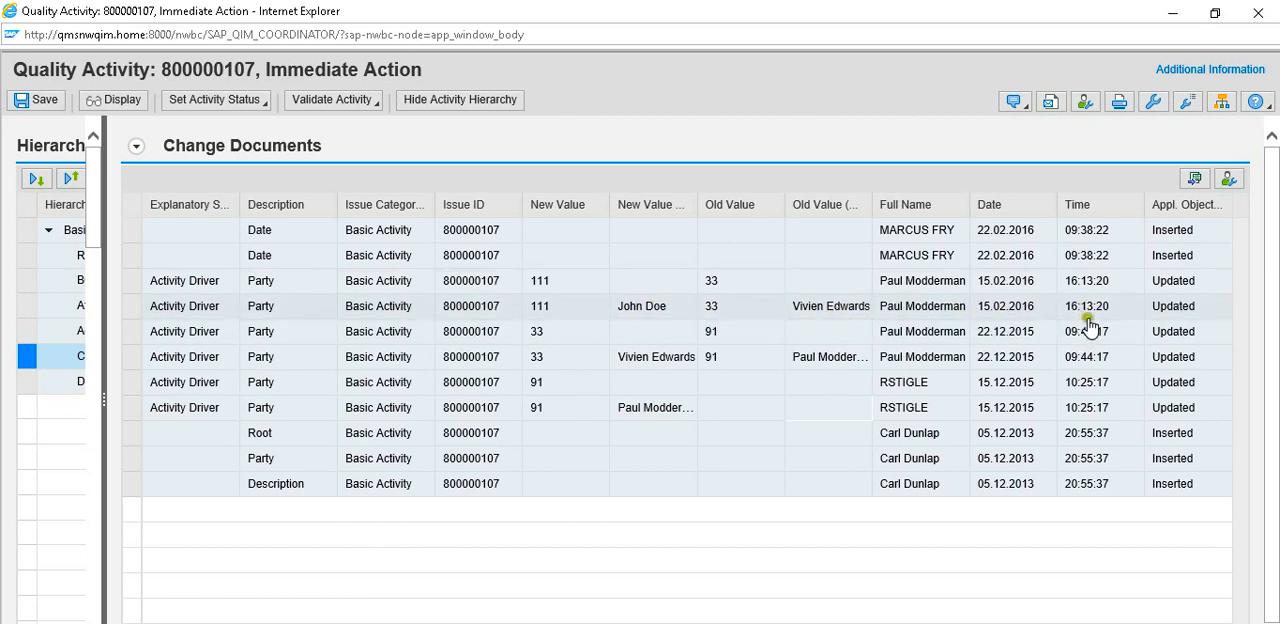
{"action": "mouse_move", "coordinate": [1013, 312]}
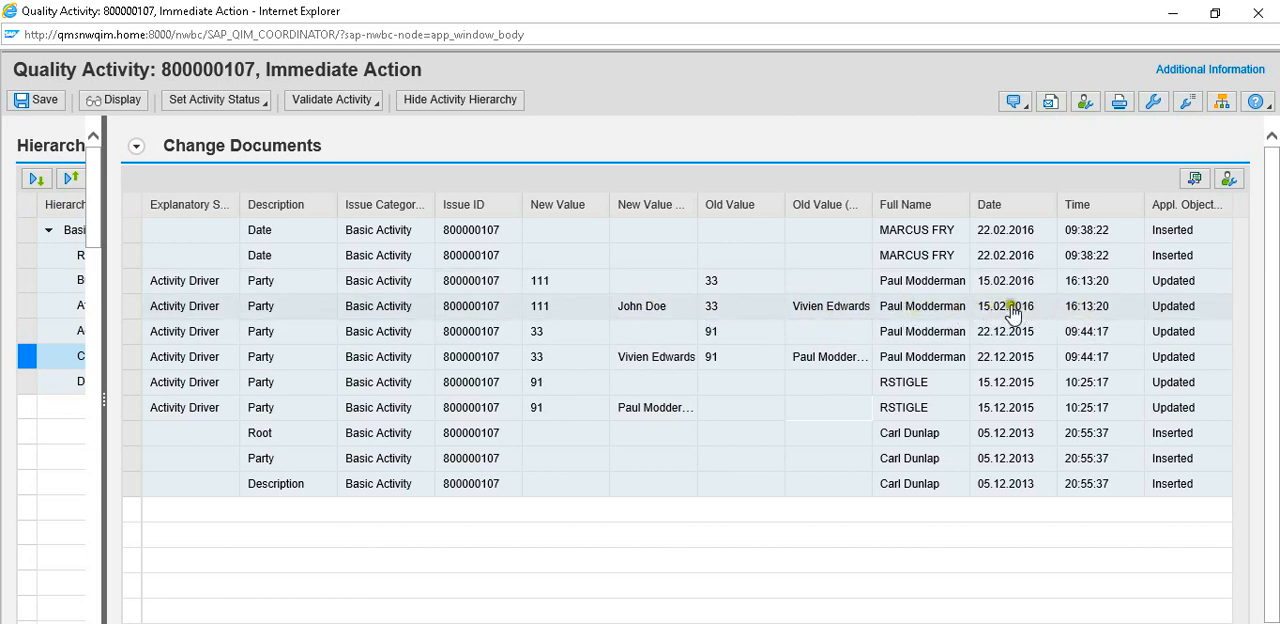
{"action": "mouse_move", "coordinate": [1103, 307]}
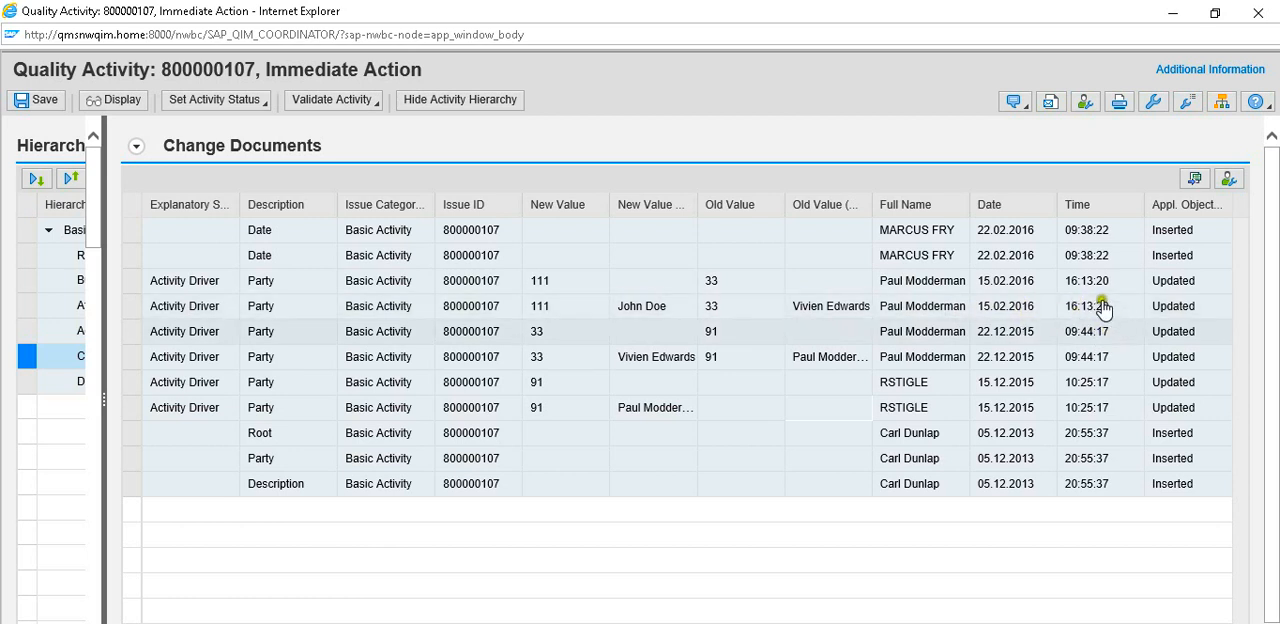
{"action": "mouse_move", "coordinate": [750, 560]}
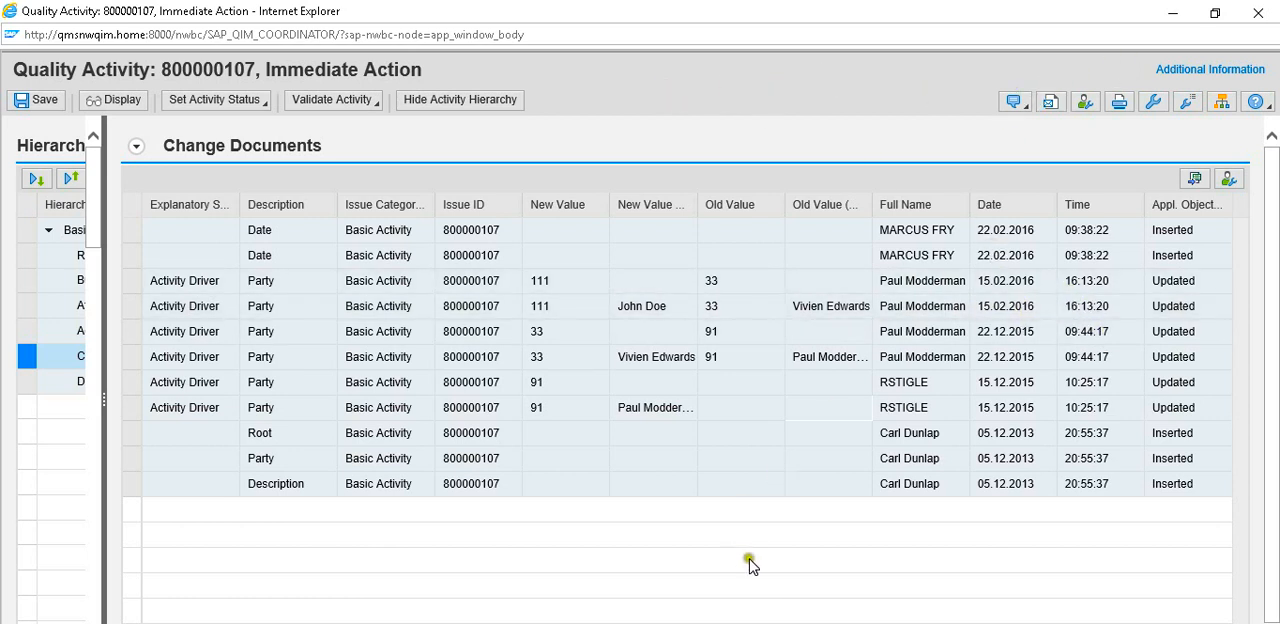
{"action": "mouse_move", "coordinate": [834, 562]}
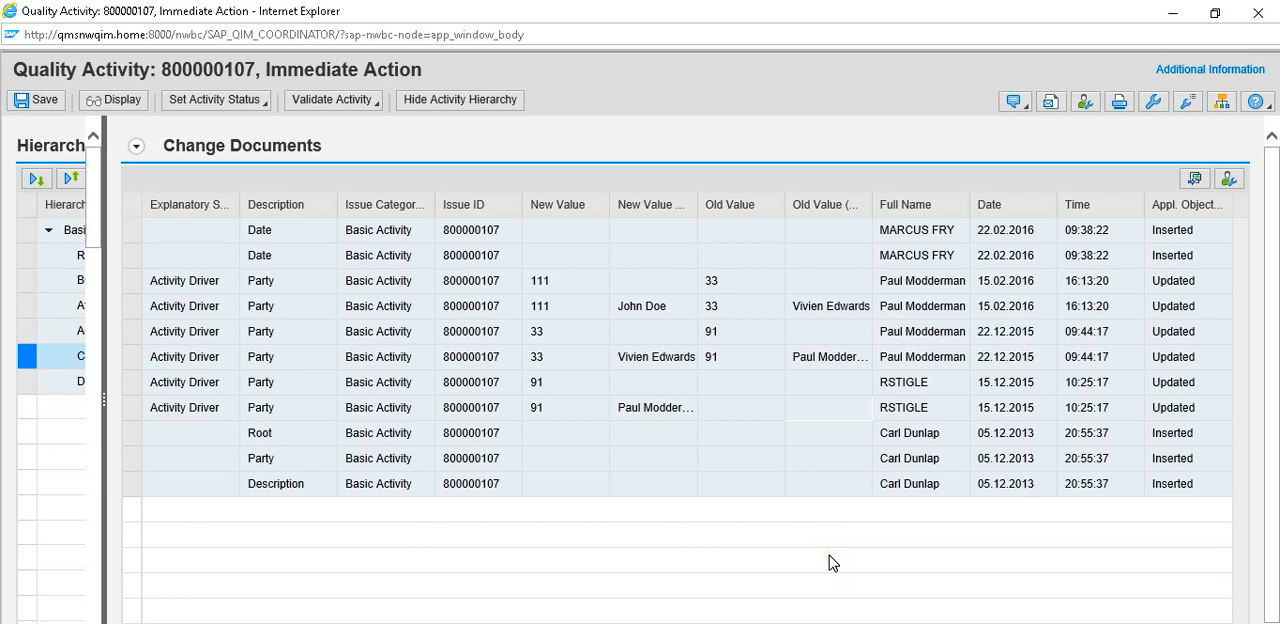